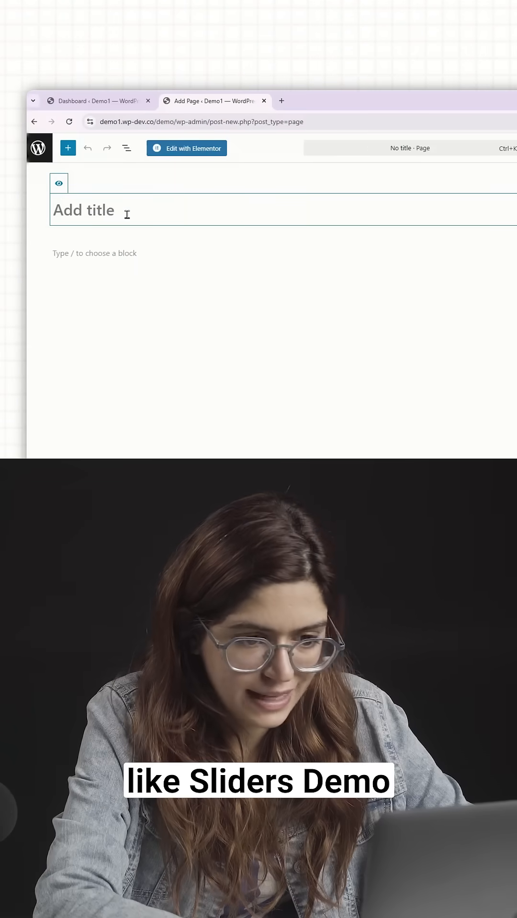
Title the page 'Sliders Demo', assign the Elementor Canvas template and publish it.
text(Sliders D)
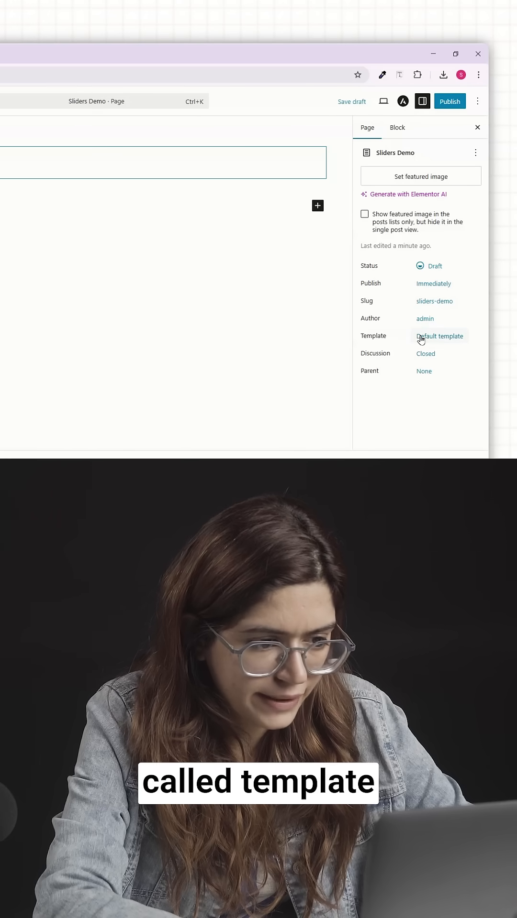
click(439, 336)
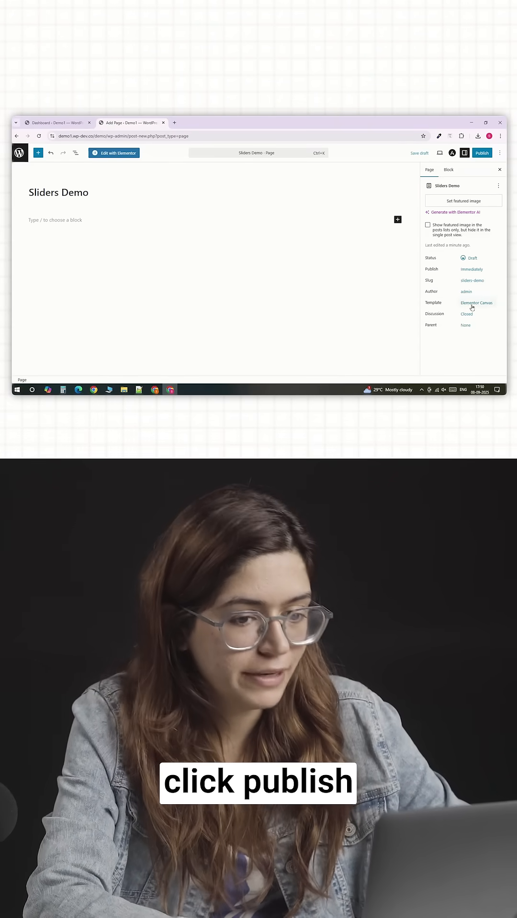
click(481, 153)
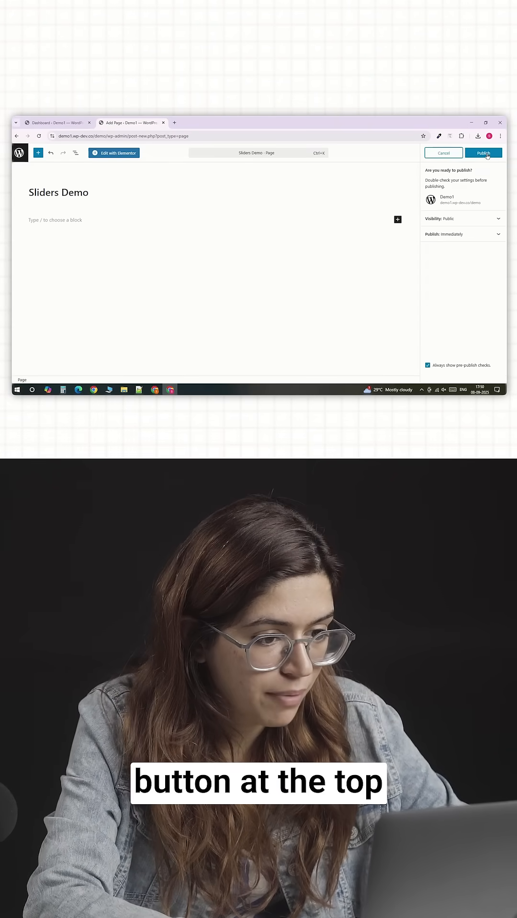
click(483, 153)
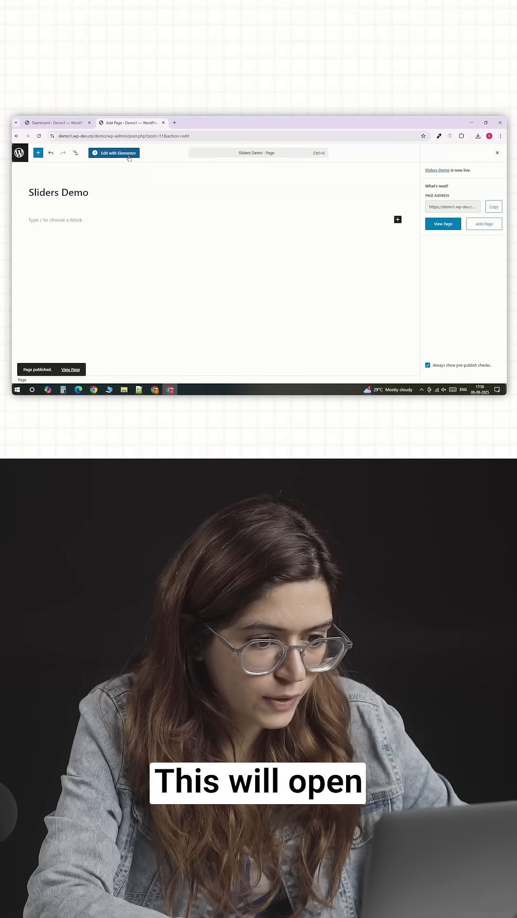
Launch Sliders Demo in Elementor, then bring up the Smart Slider dashboard with Hero Slider.
click(114, 153)
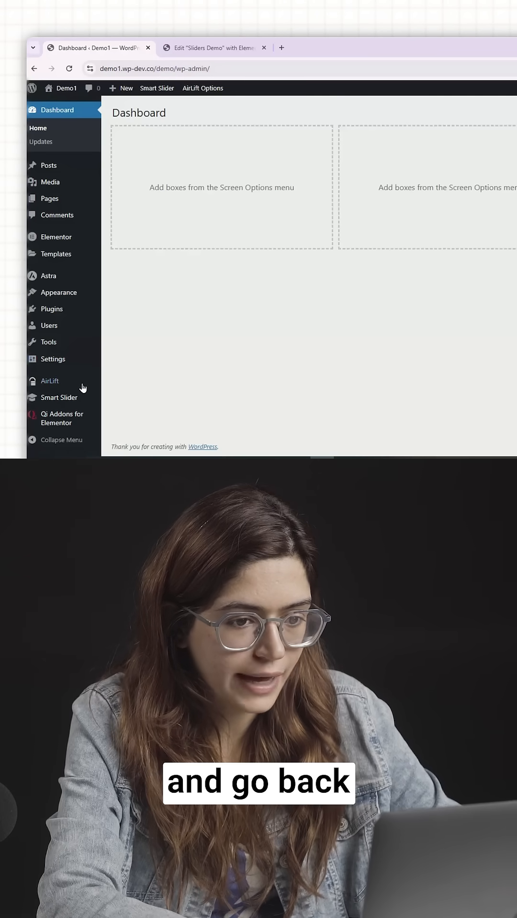
mouse_move(59, 398)
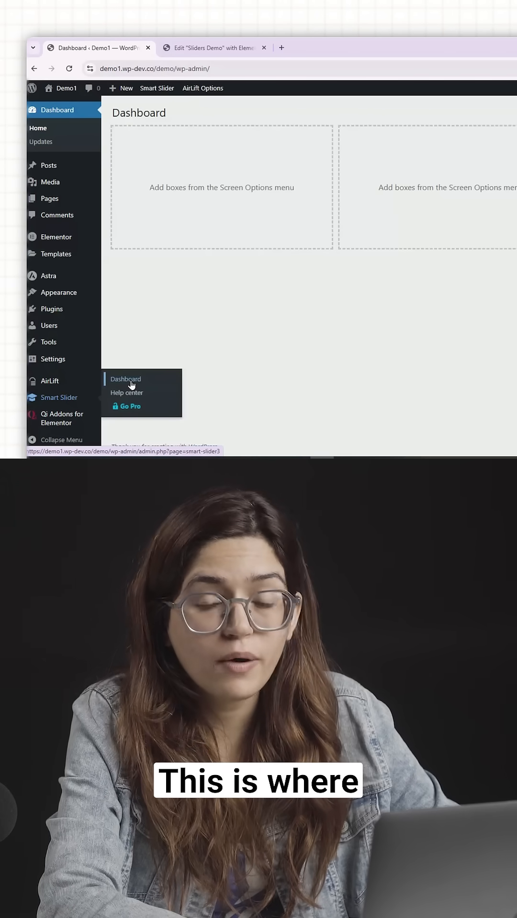
click(126, 378)
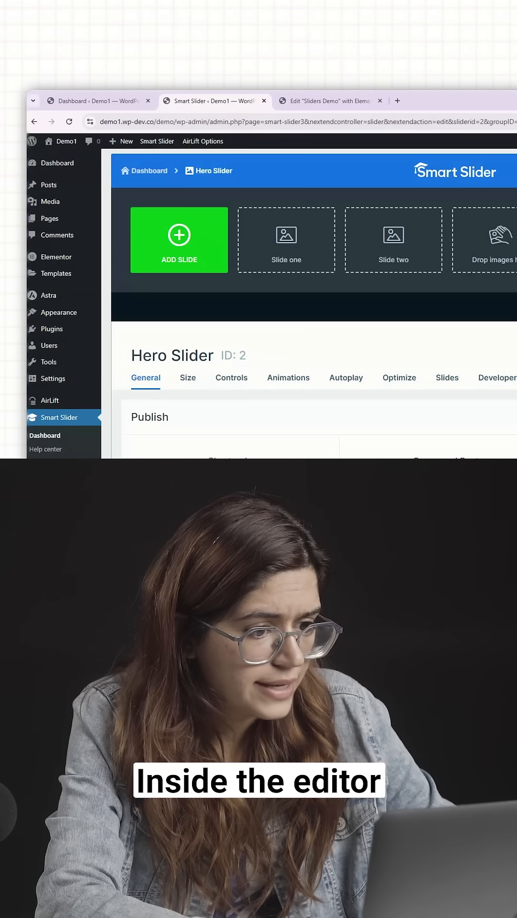
Add an empty slide to Hero Slider, fill its content, and return to the project view.
click(179, 240)
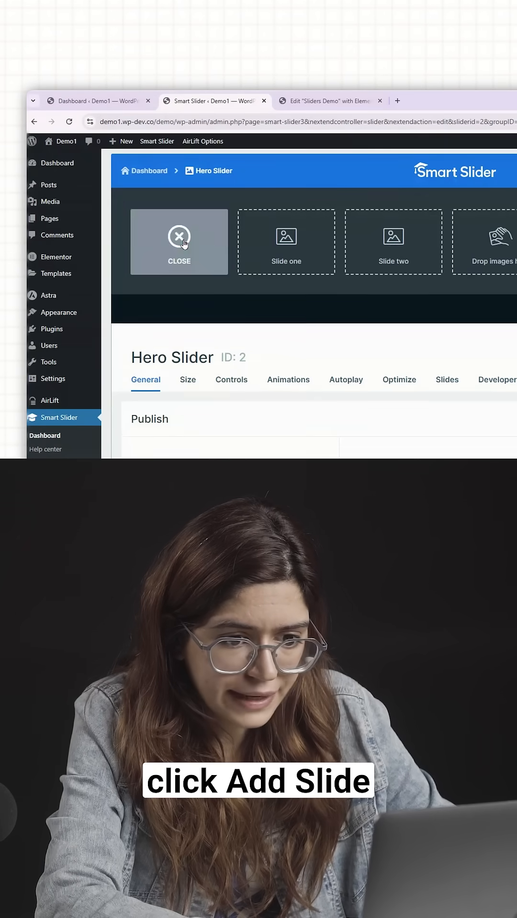
click(179, 242)
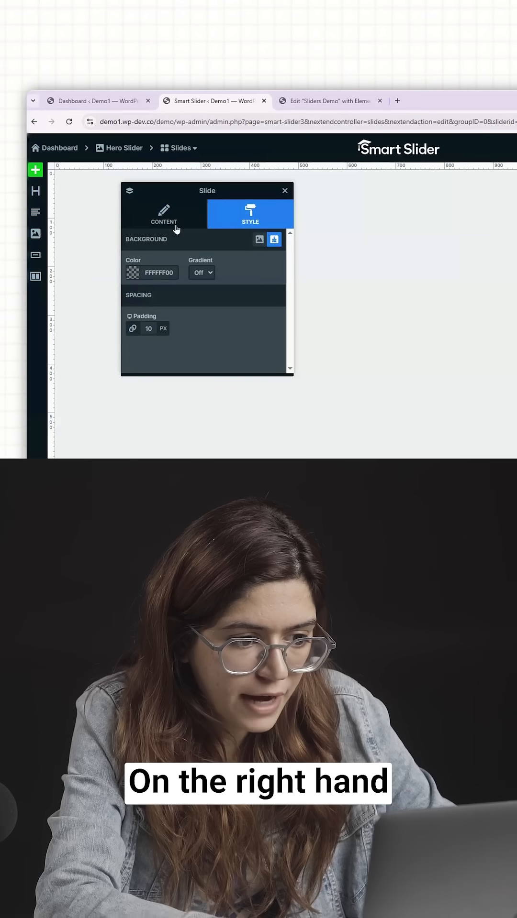
mouse_move(240, 251)
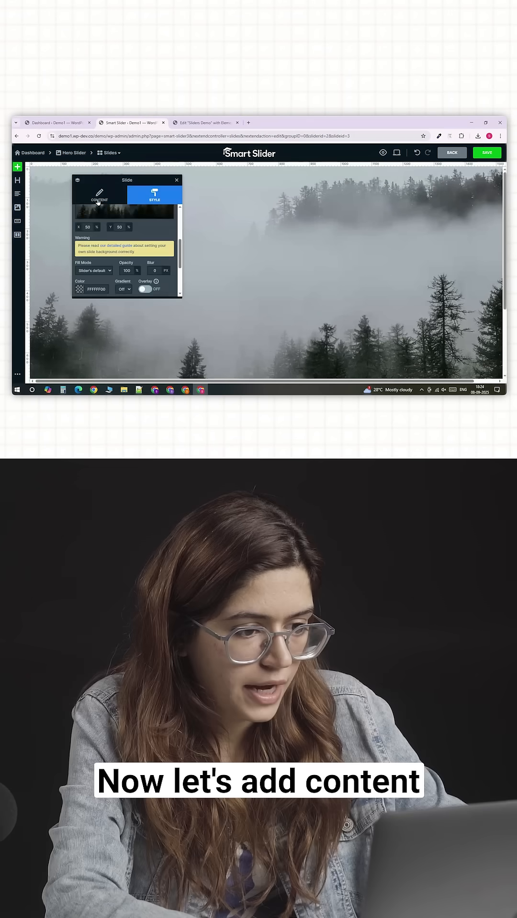
click(99, 195)
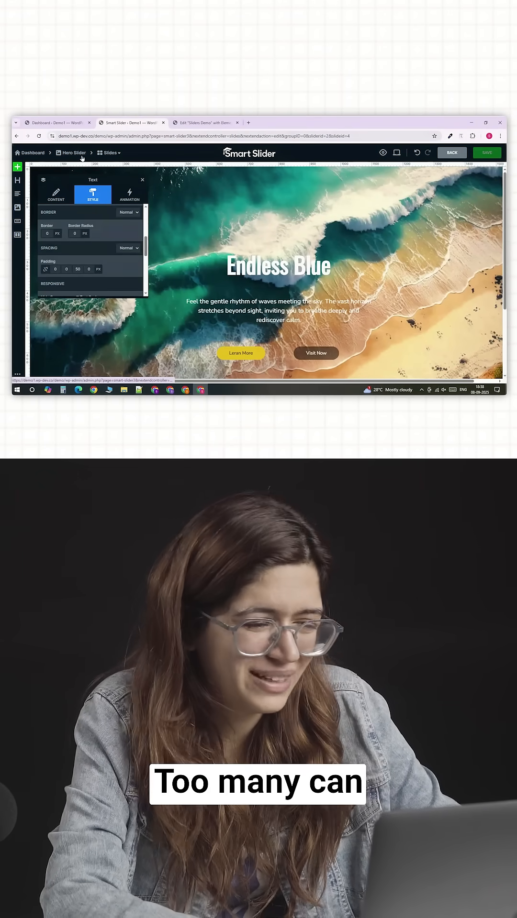
click(110, 153)
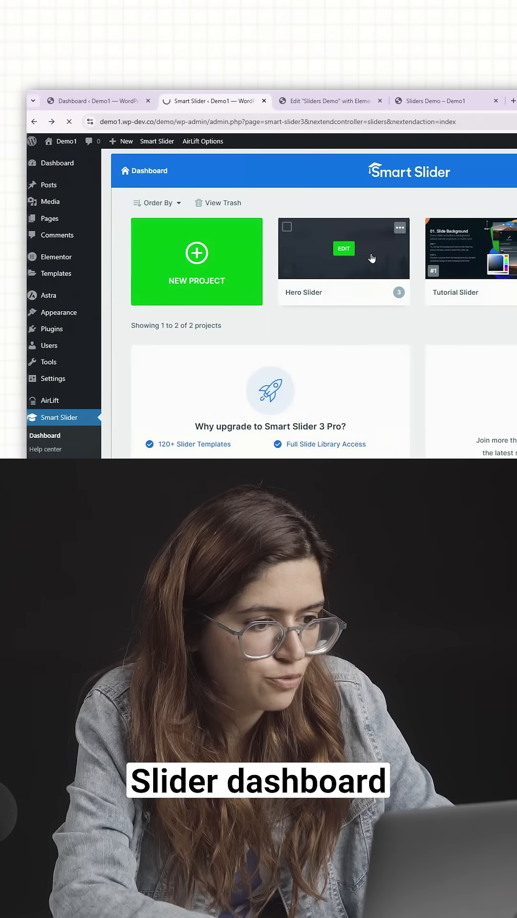
Reopen the Hero Slider project for editing, then switch to the Sliders Demo Elementor tab.
click(343, 248)
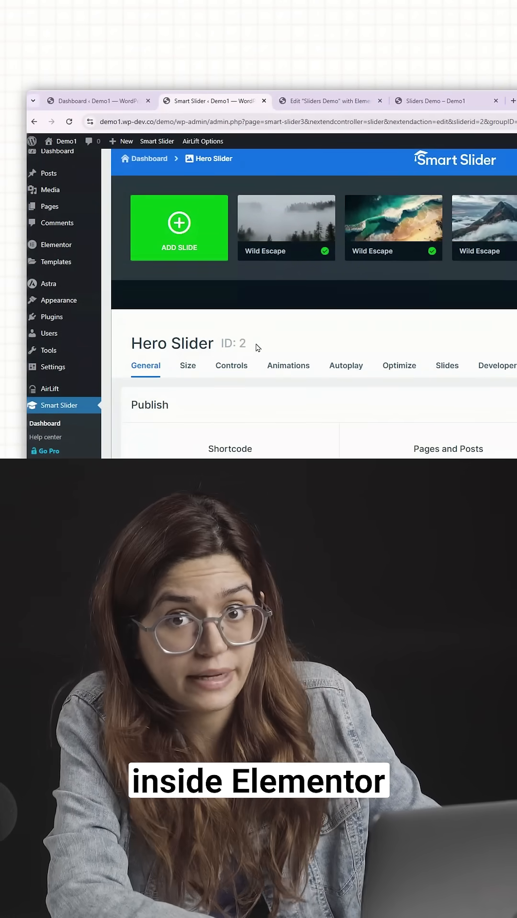
click(326, 101)
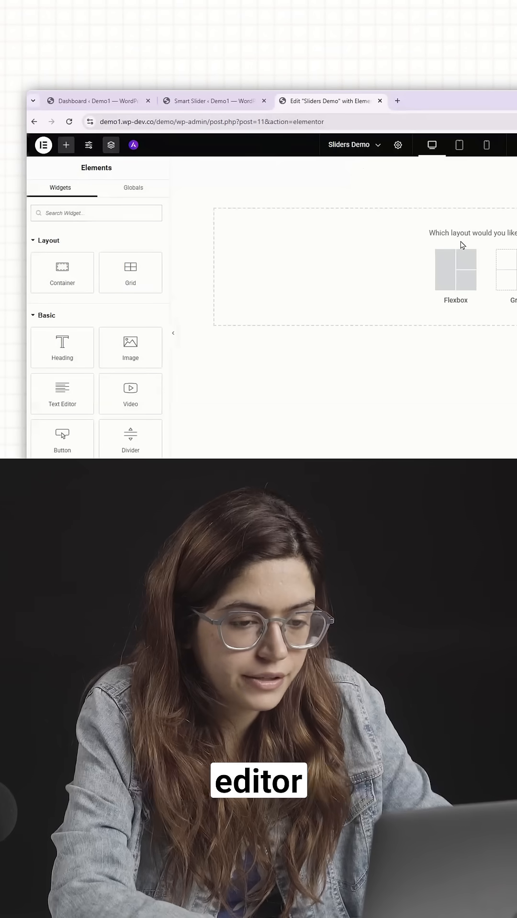
Add a single-column Flexbox container set to Full Width on the Sliders Demo page.
click(455, 270)
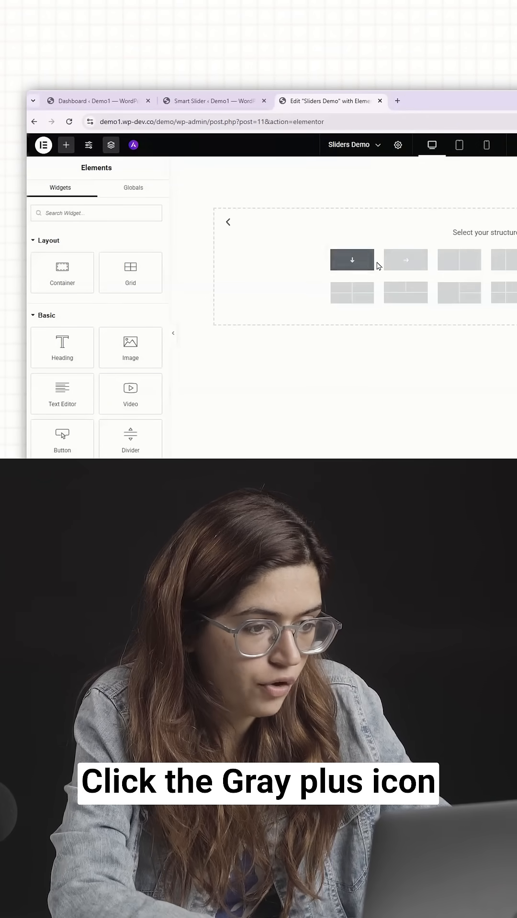
click(352, 259)
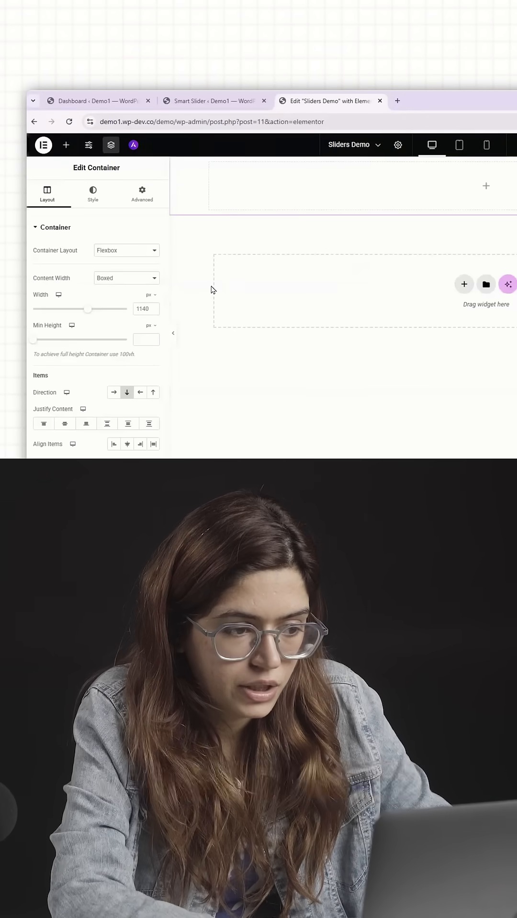
click(126, 277)
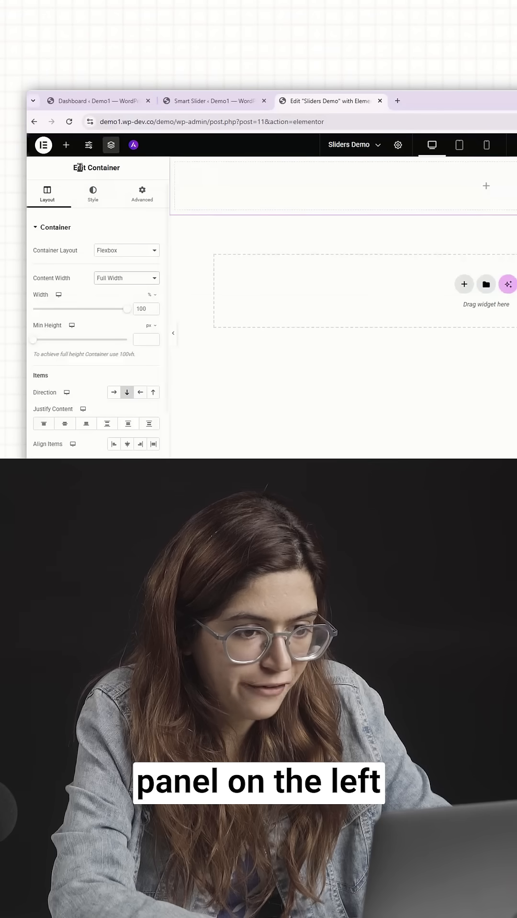
click(66, 146)
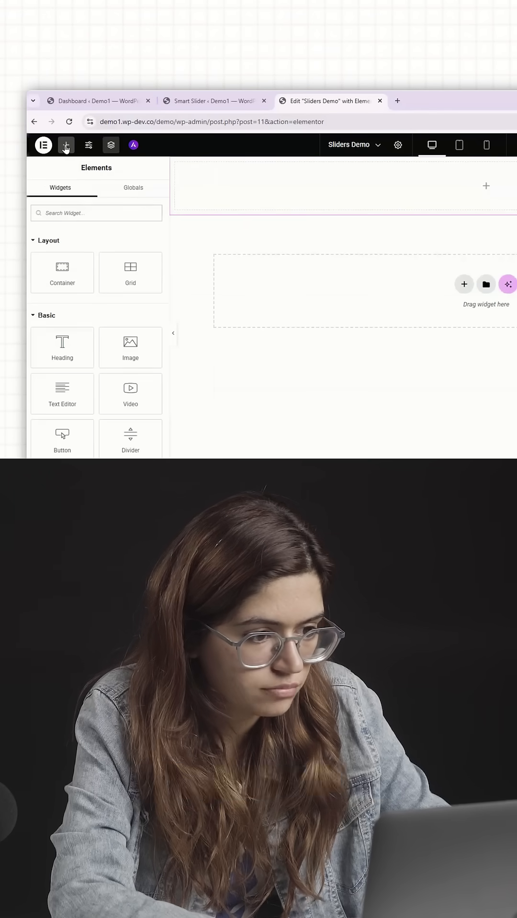